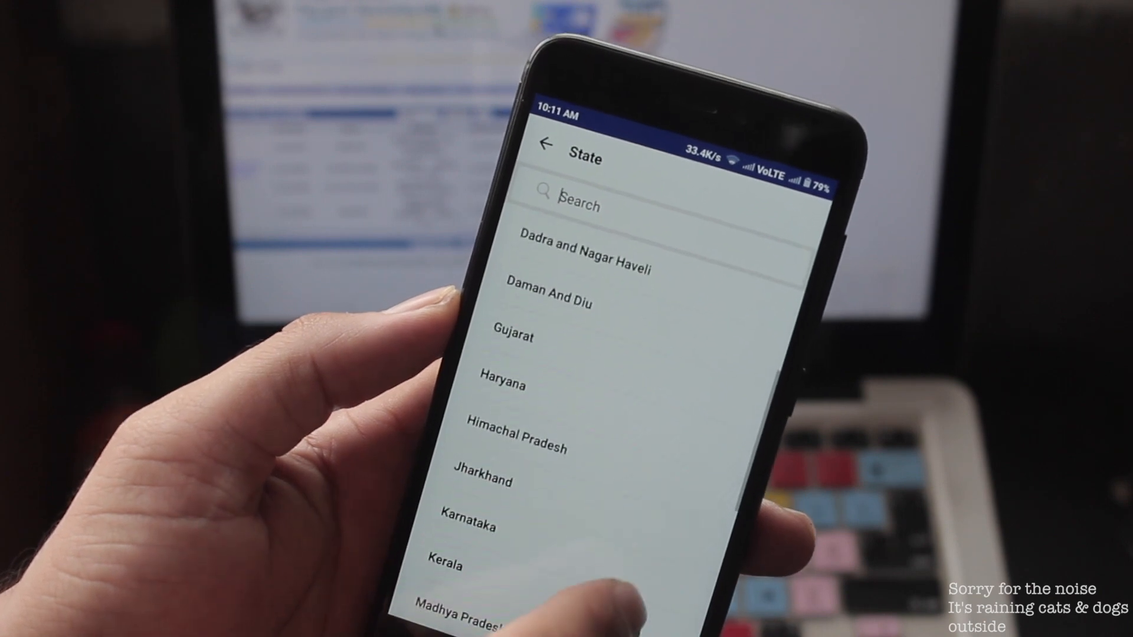
scroll("down", 3)
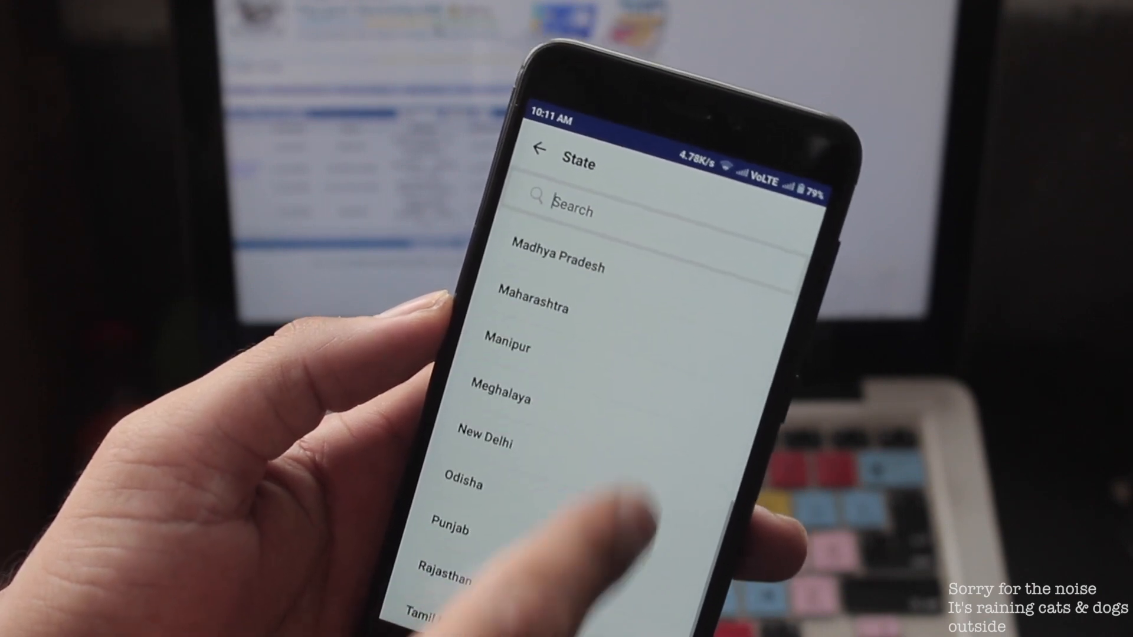